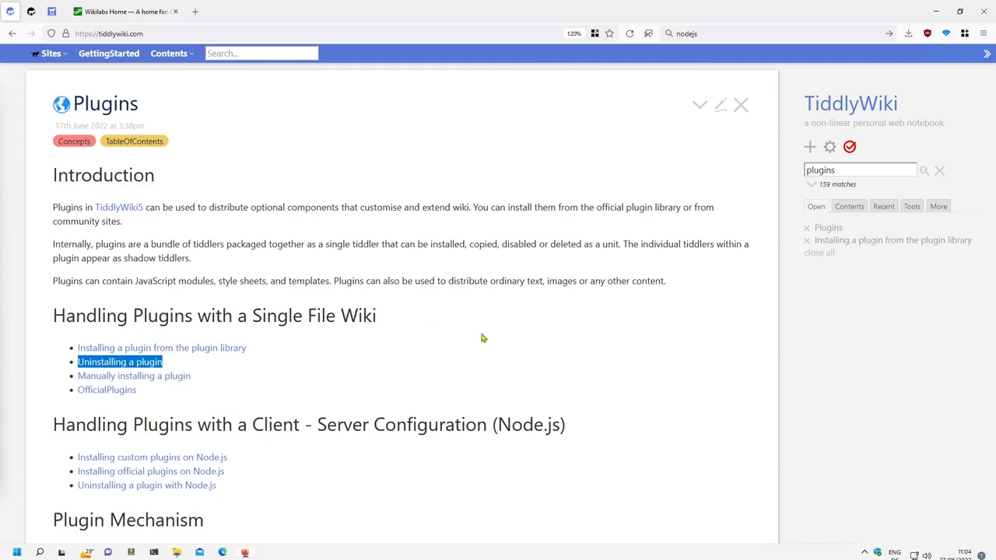
mouse_move(192, 375)
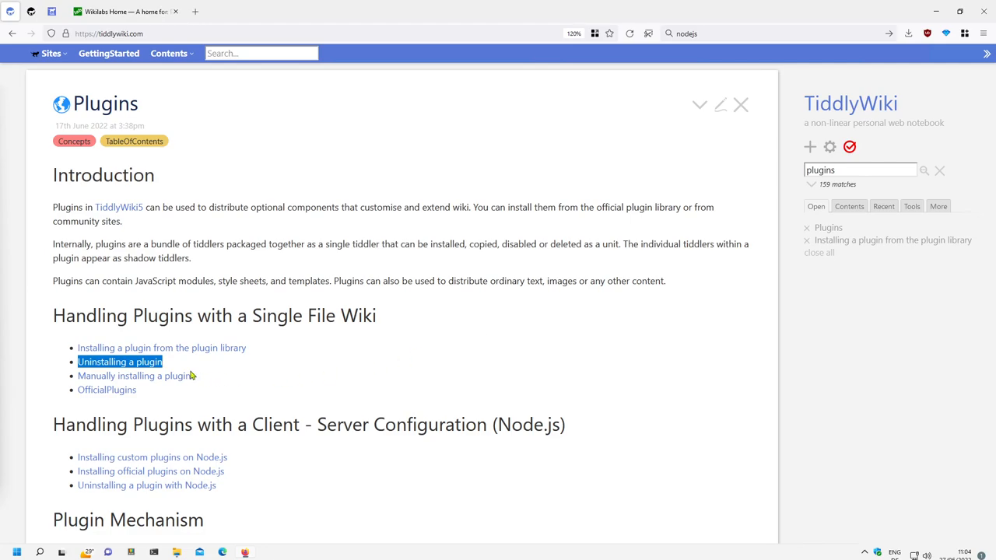
mouse_move(272, 360)
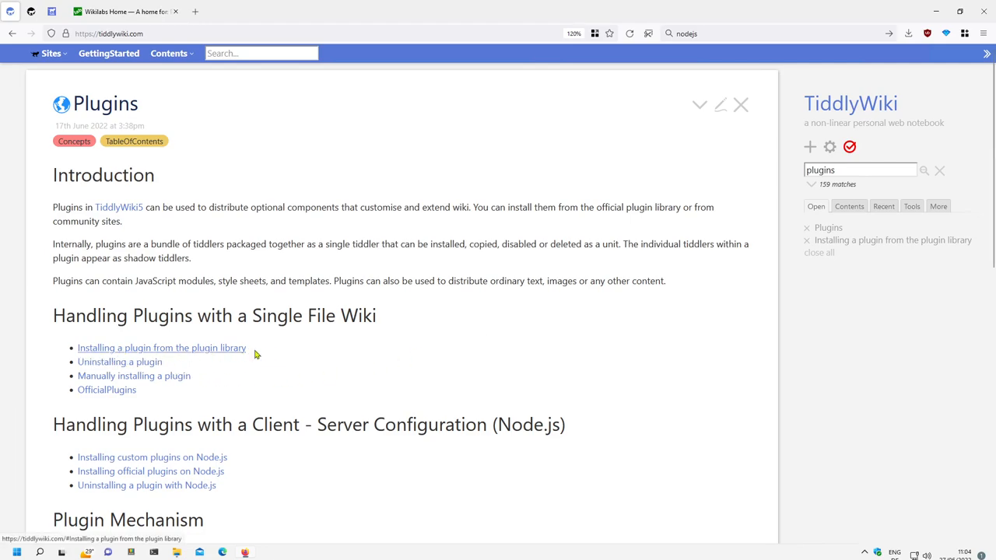
Open the 'Uninstalling a plugin' help tiddler and show it in a separate side window.
double_click(162, 348)
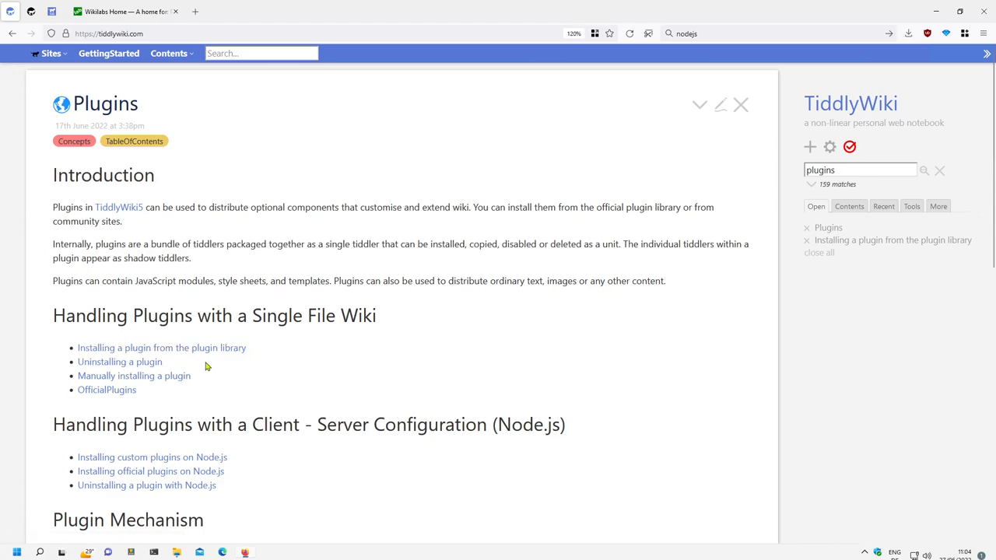
mouse_move(130, 369)
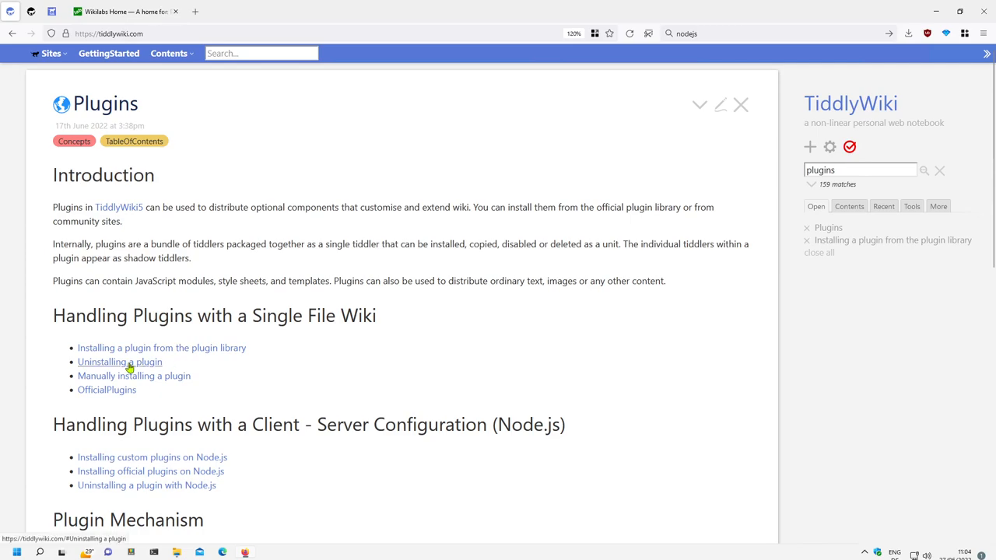
left_click(120, 361)
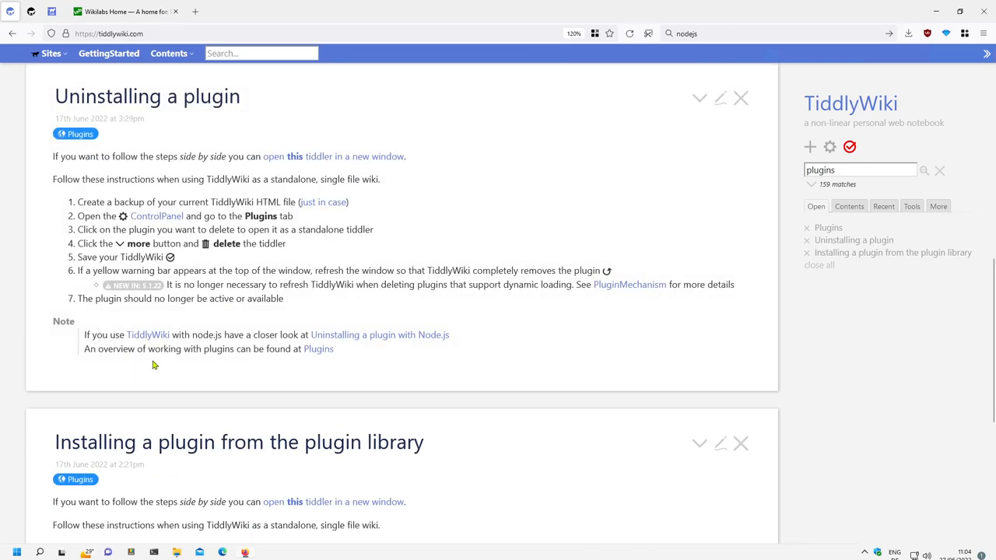
mouse_move(233, 102)
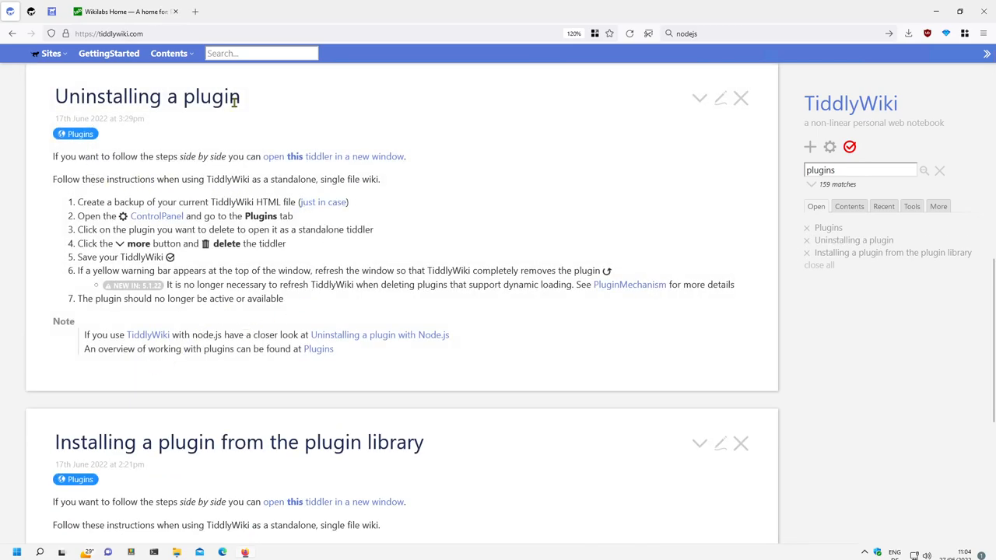
mouse_move(323, 161)
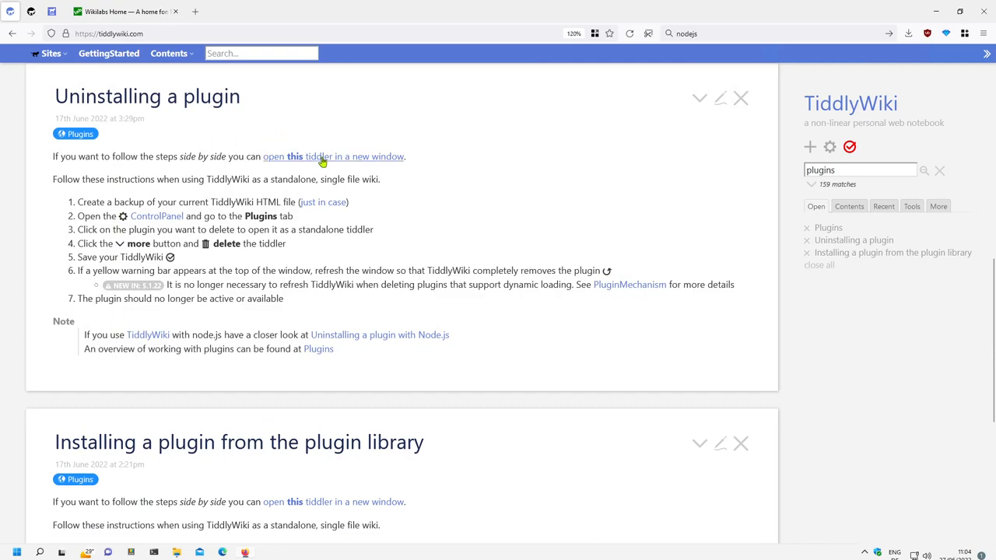
left_click(333, 156)
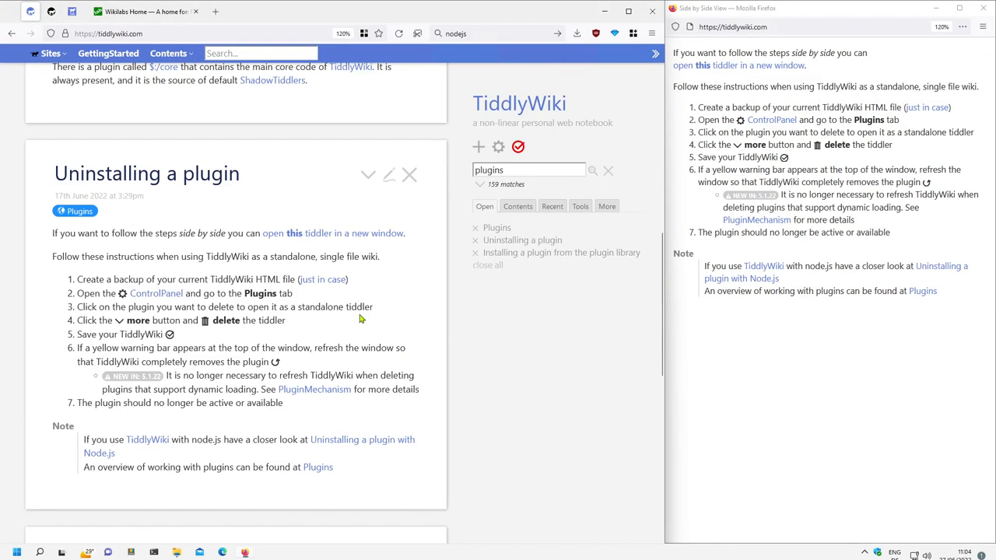
mouse_move(525, 397)
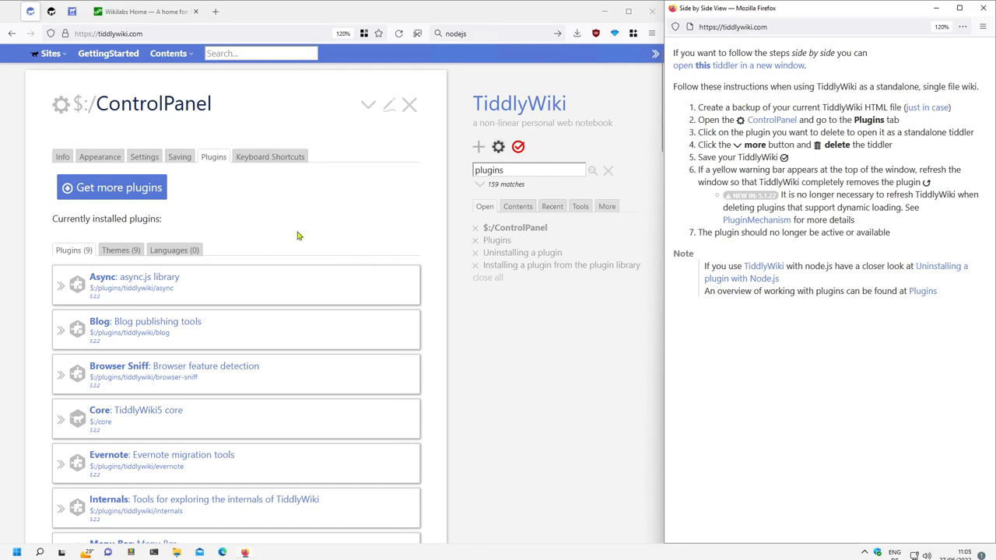
Disable the Blog plugin and open its plugin tiddler listing its shadow tiddlers.
left_click(124, 276)
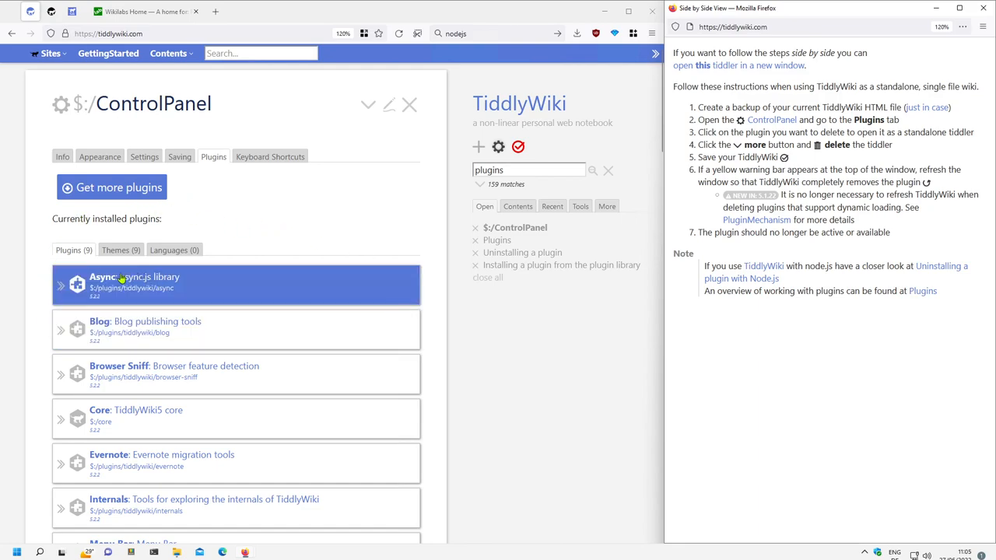
mouse_move(195, 301)
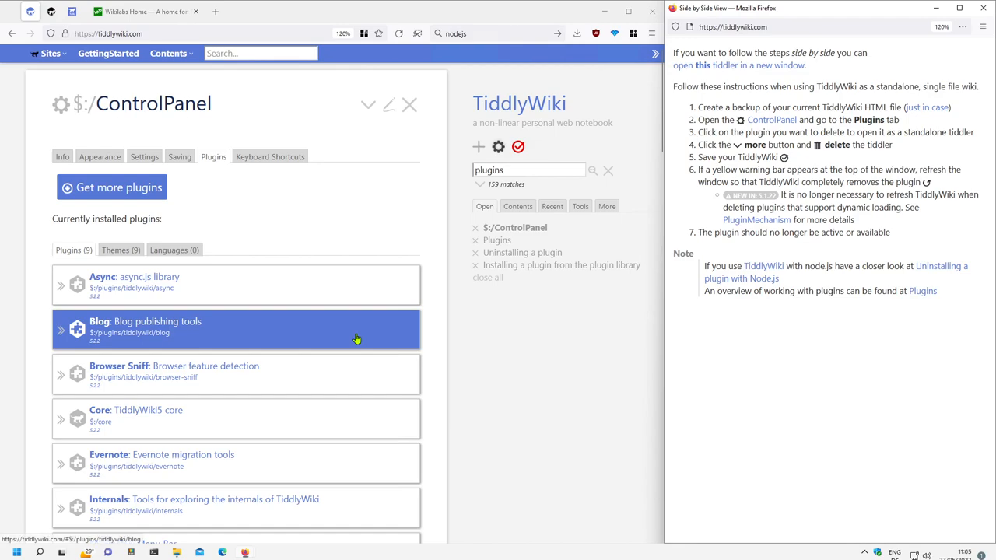
mouse_move(226, 340)
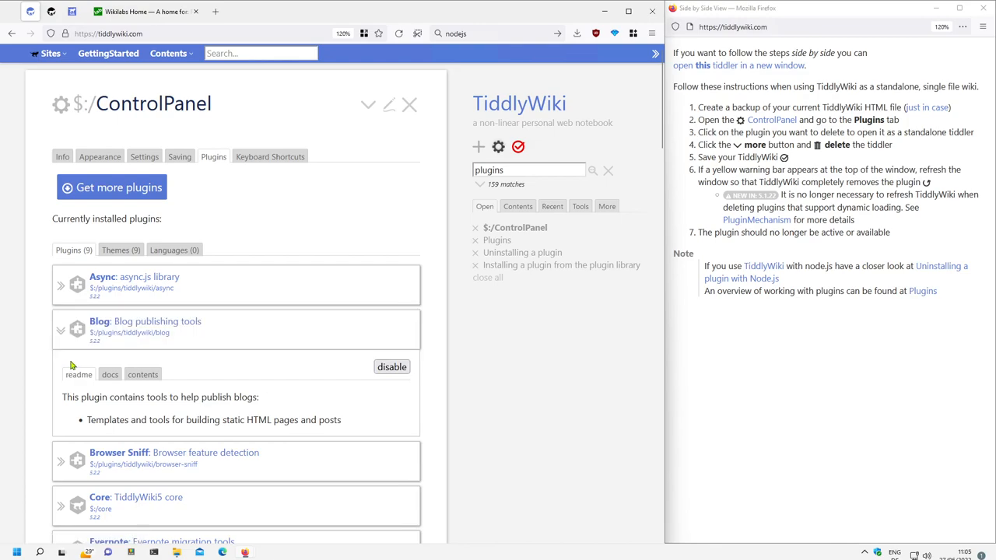
left_click(392, 366)
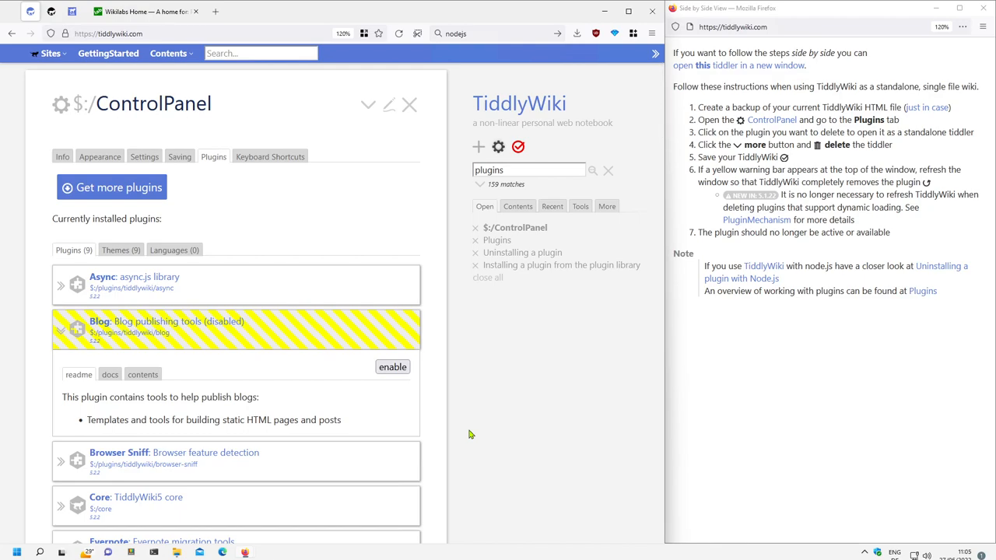
left_click(392, 367)
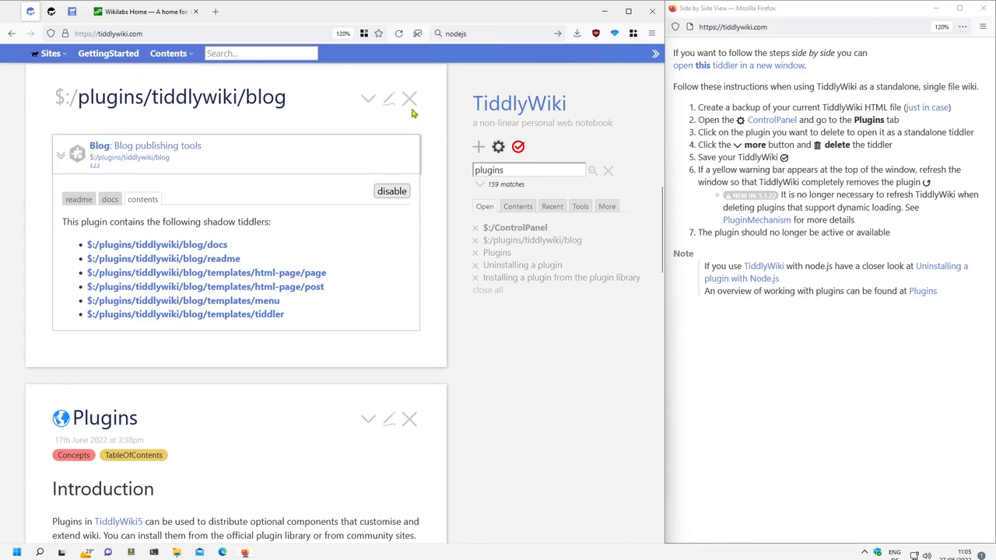
Delete the Blog plugin tiddler and open the Async plugin tiddler.
left_click(367, 98)
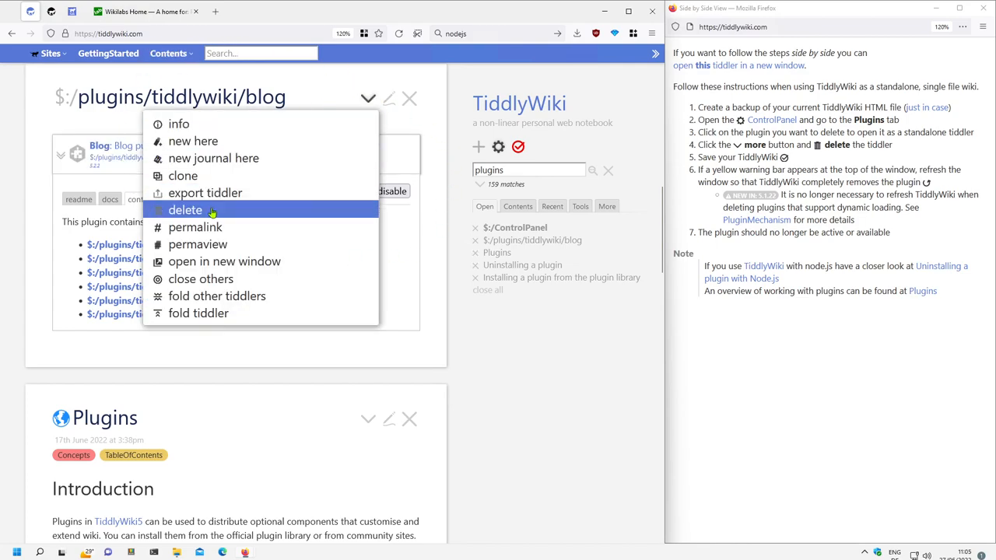
left_click(185, 209)
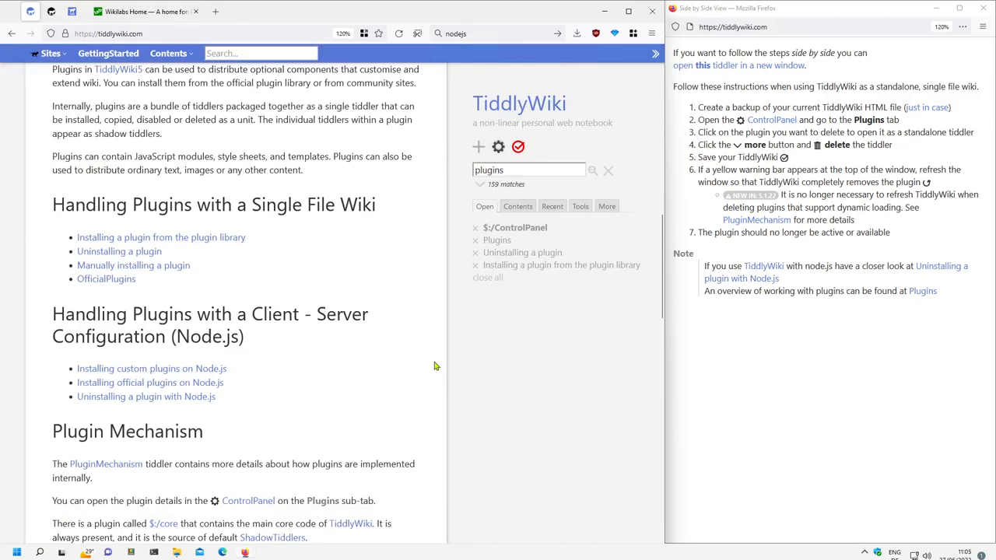
left_click(514, 227)
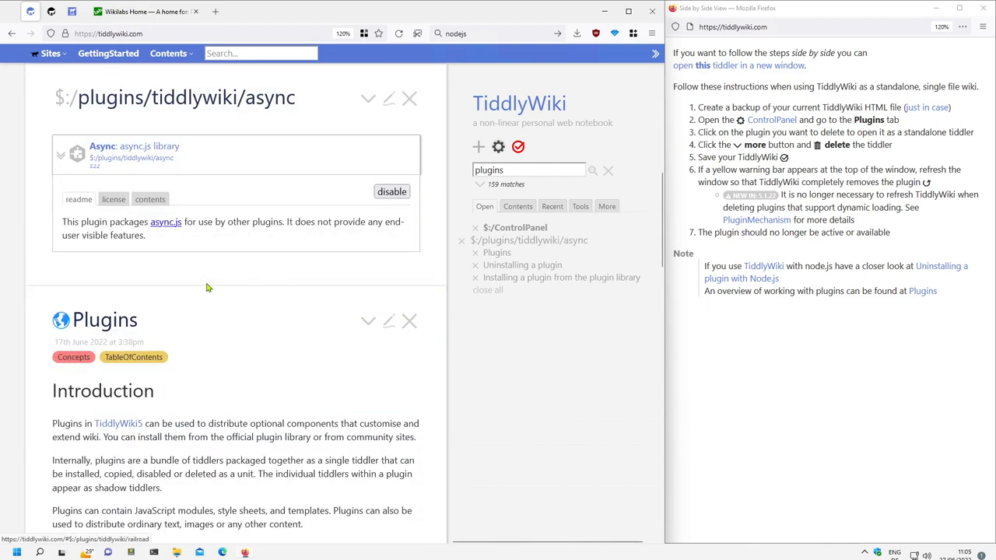
Bring up the extra actions list on the Async plugin tiddler to delete it.
left_click(367, 99)
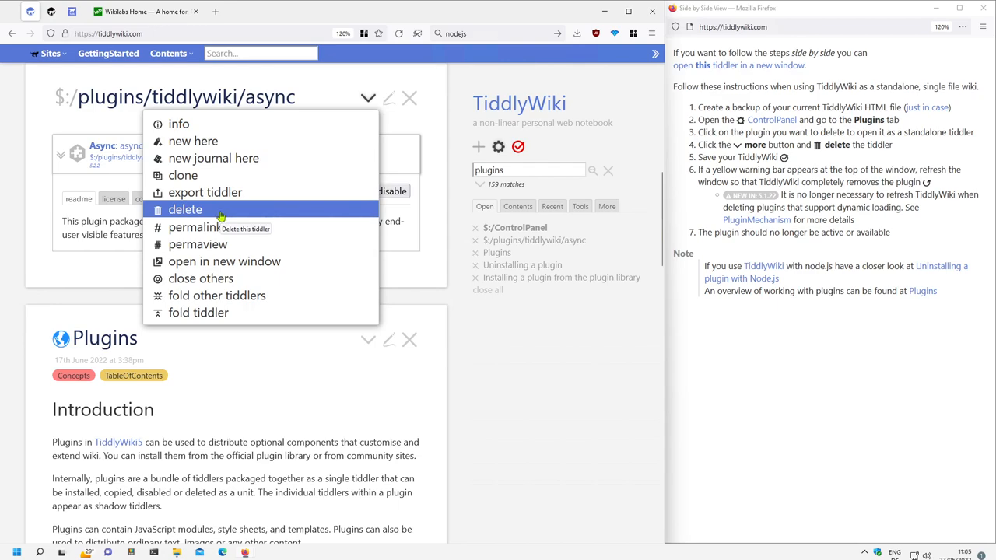
mouse_move(442, 262)
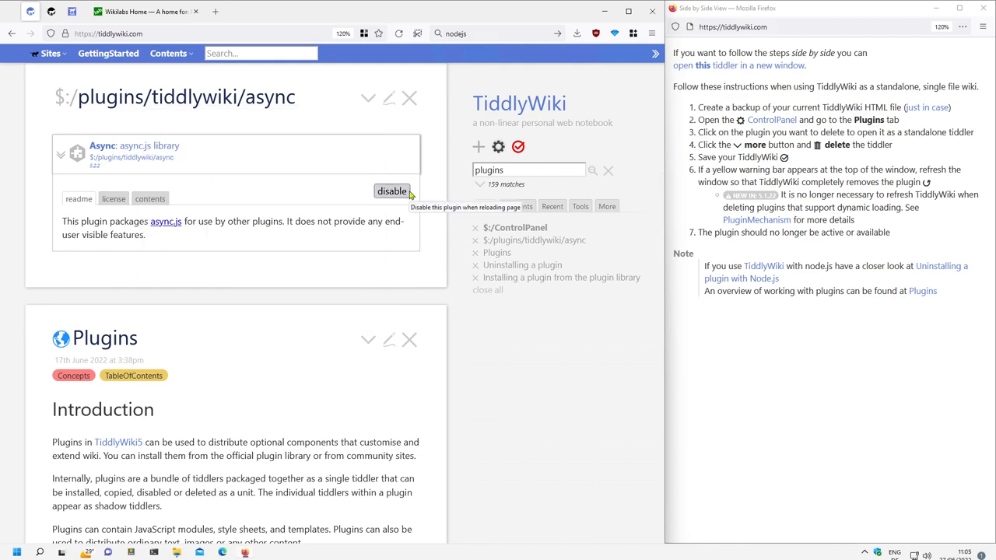
mouse_move(372, 89)
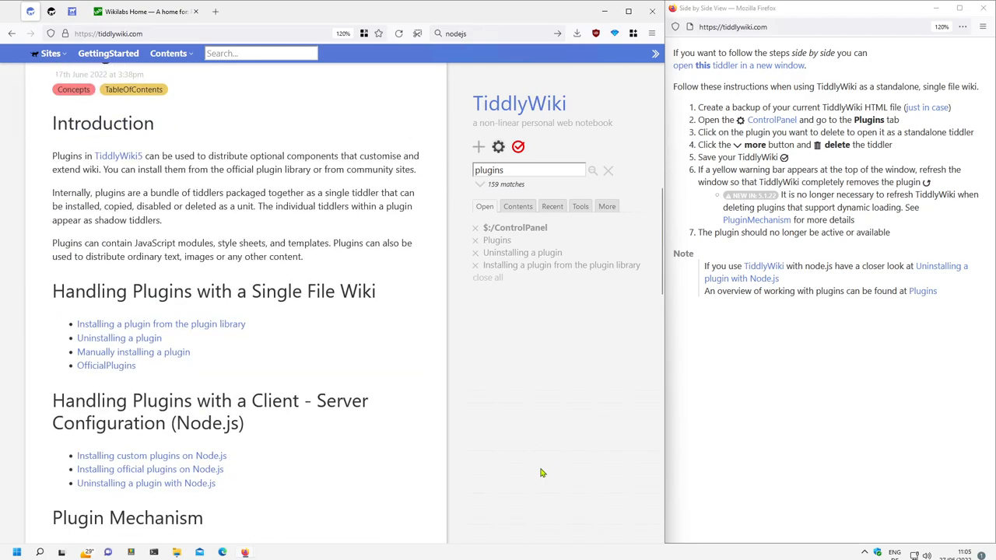
Check that the Plugins list shows 7 plugins and save the wiki.
left_click(515, 227)
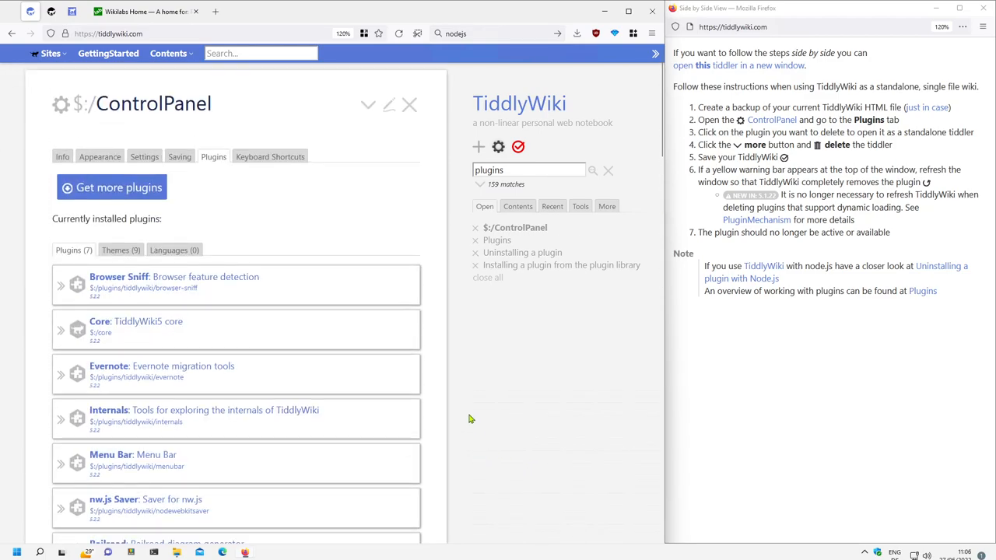
mouse_move(518, 147)
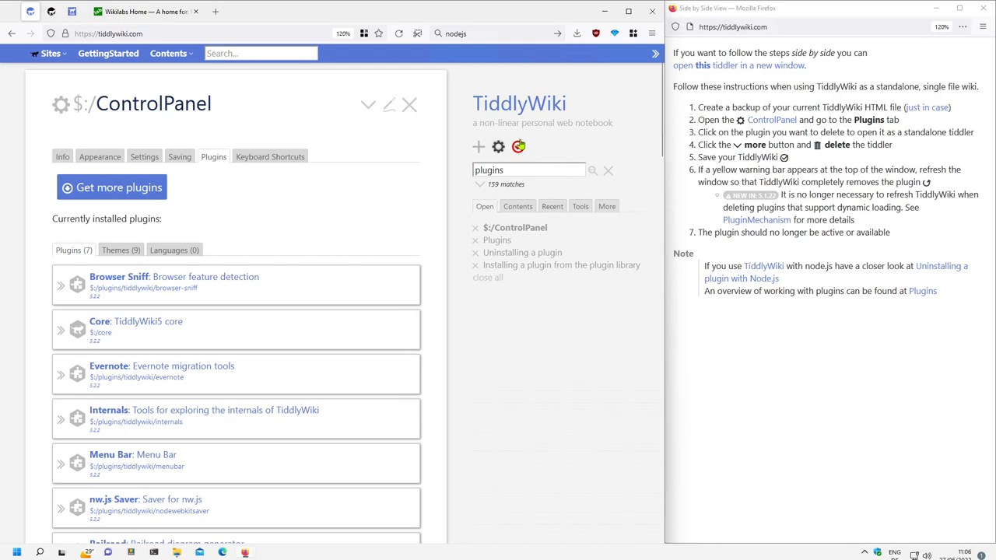
left_click(576, 33)
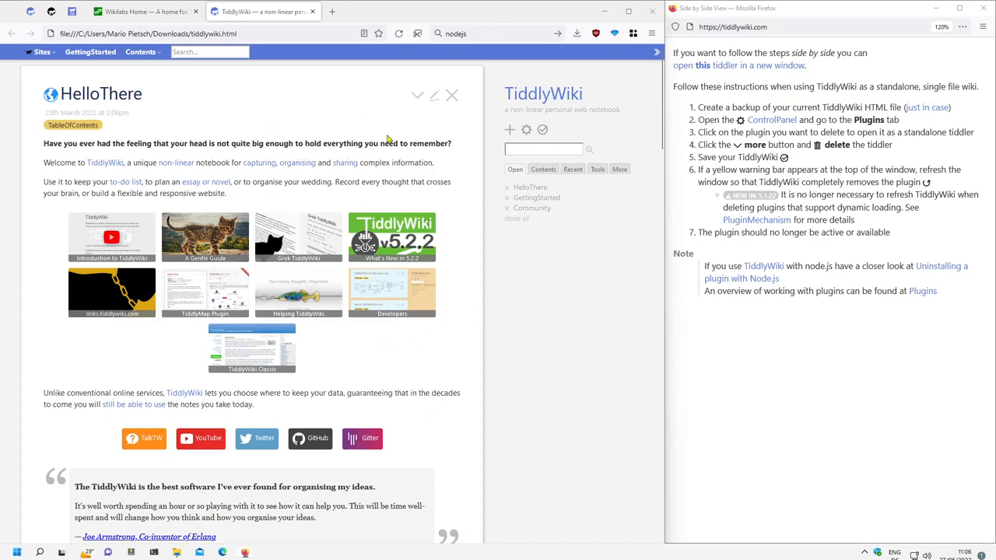
mouse_move(525, 424)
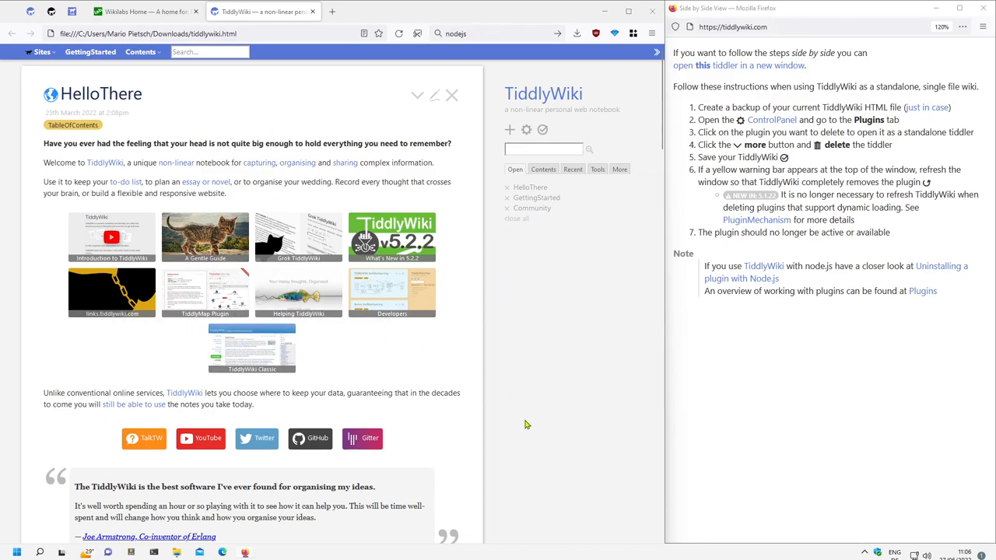
mouse_move(809, 402)
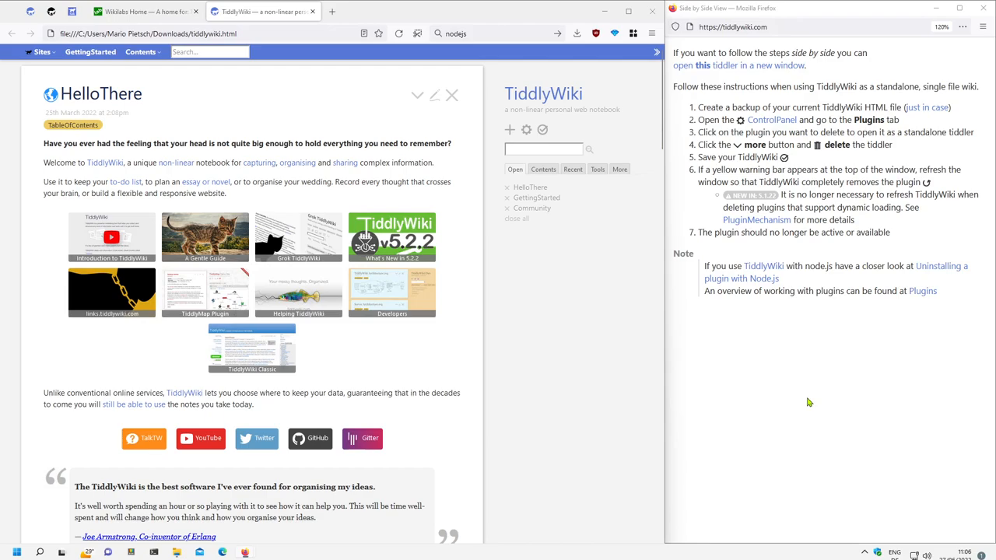